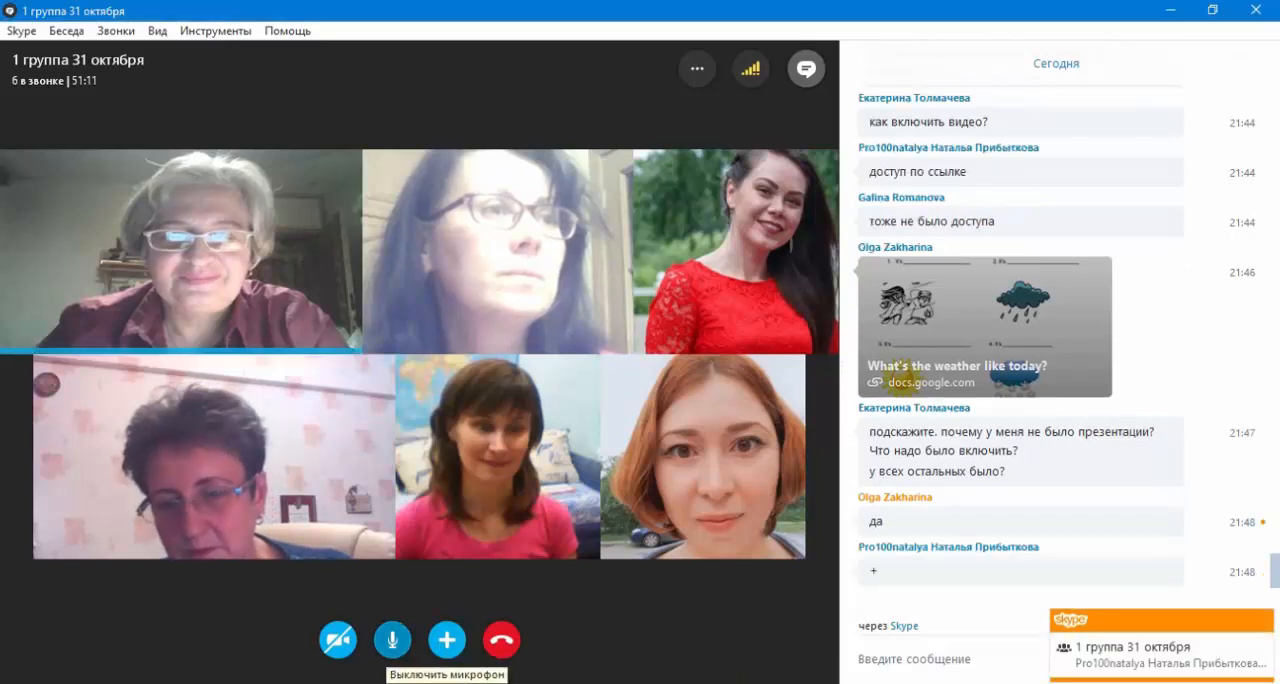
Toggle the Skype chat panel, then show slide 2 with something, somebody, nobody, anybody, everybody, everything.
{"action": "left_click", "coordinate": [392, 640]}
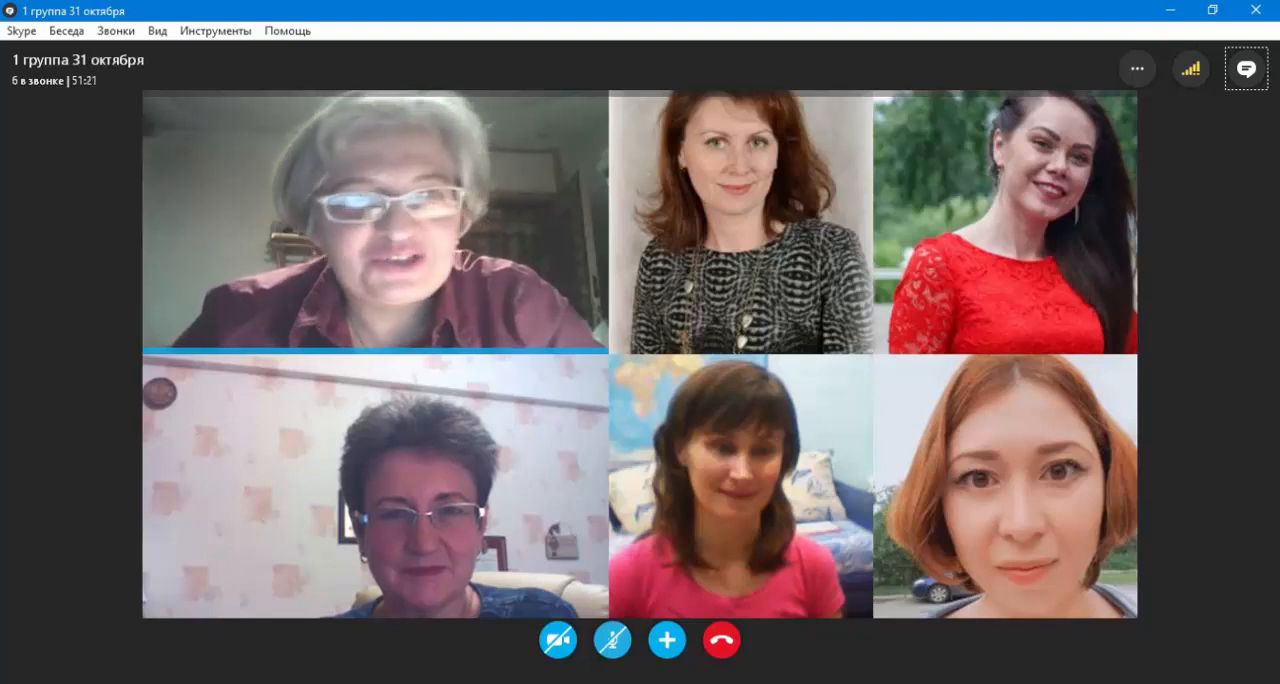
{"action": "left_click", "coordinate": [1244, 68]}
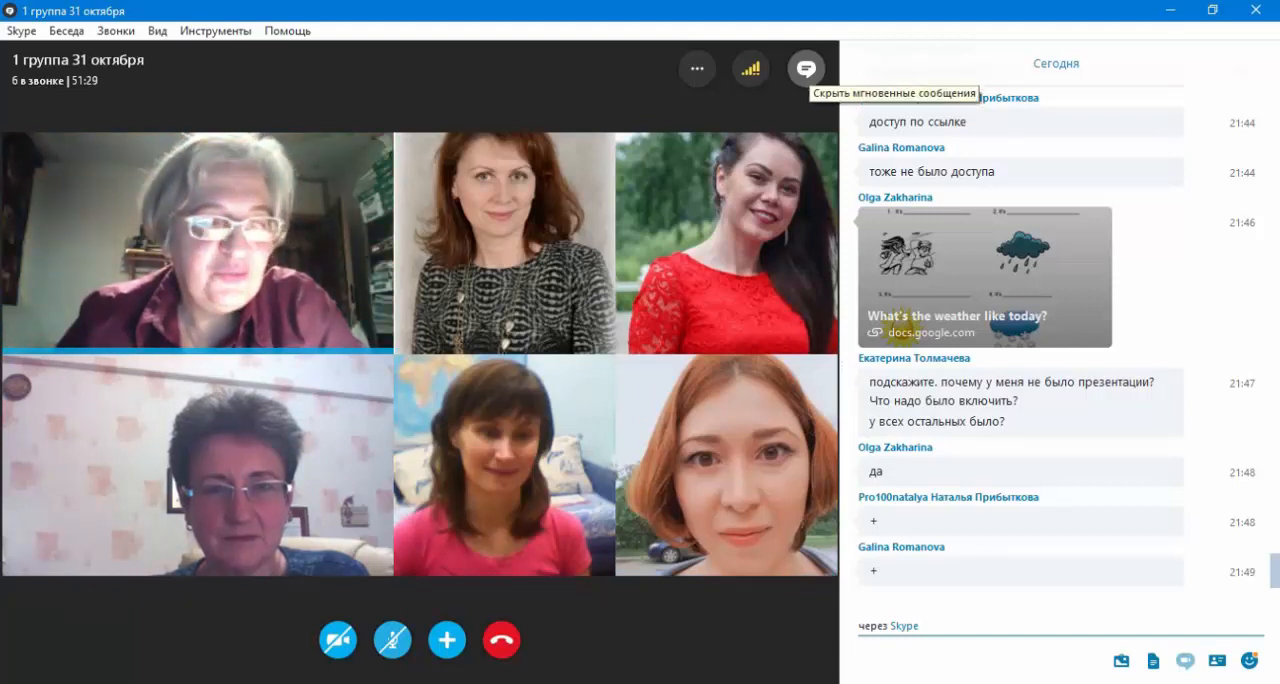
{"action": "left_click", "coordinate": [804, 68]}
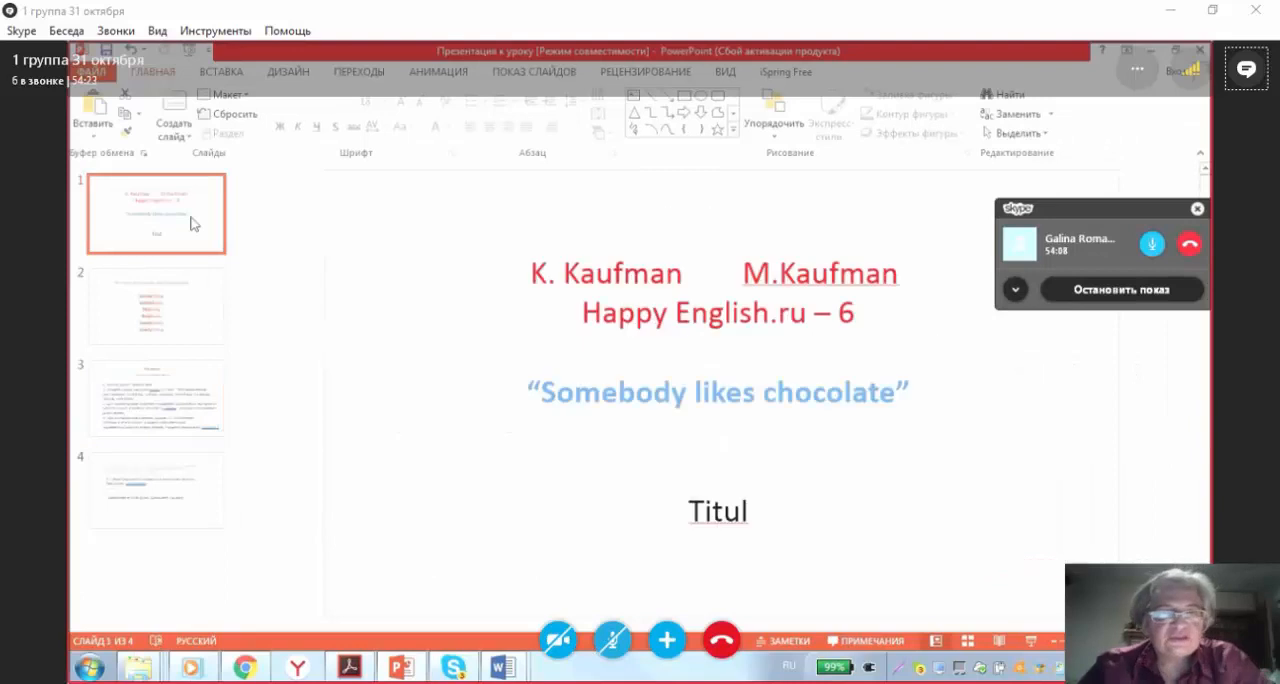
{"action": "mouse_move", "coordinate": [476, 410]}
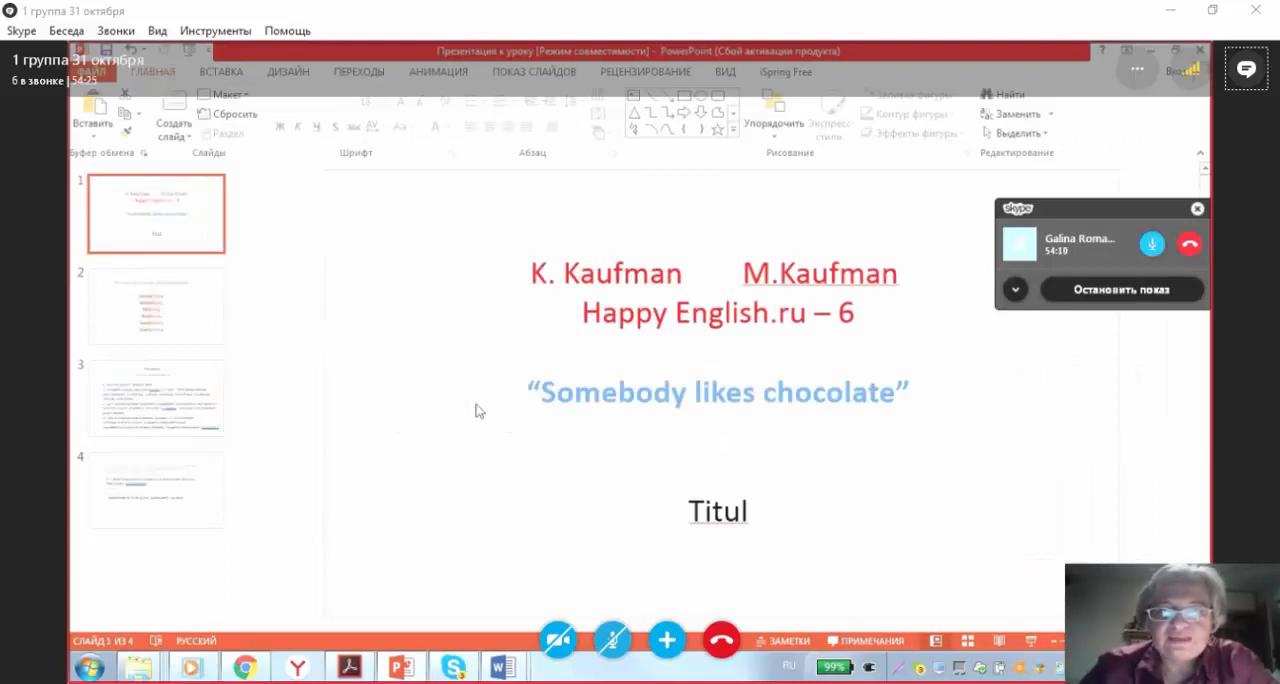
{"action": "mouse_move", "coordinate": [472, 406]}
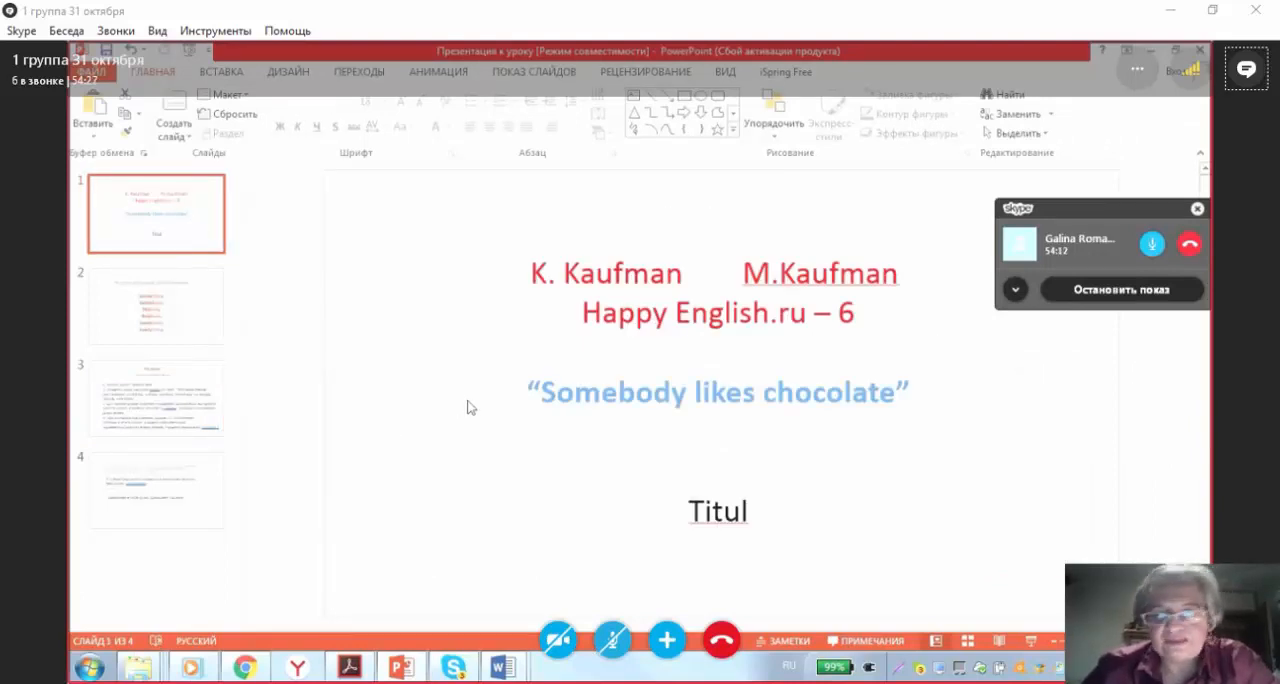
{"action": "mouse_move", "coordinate": [464, 408]}
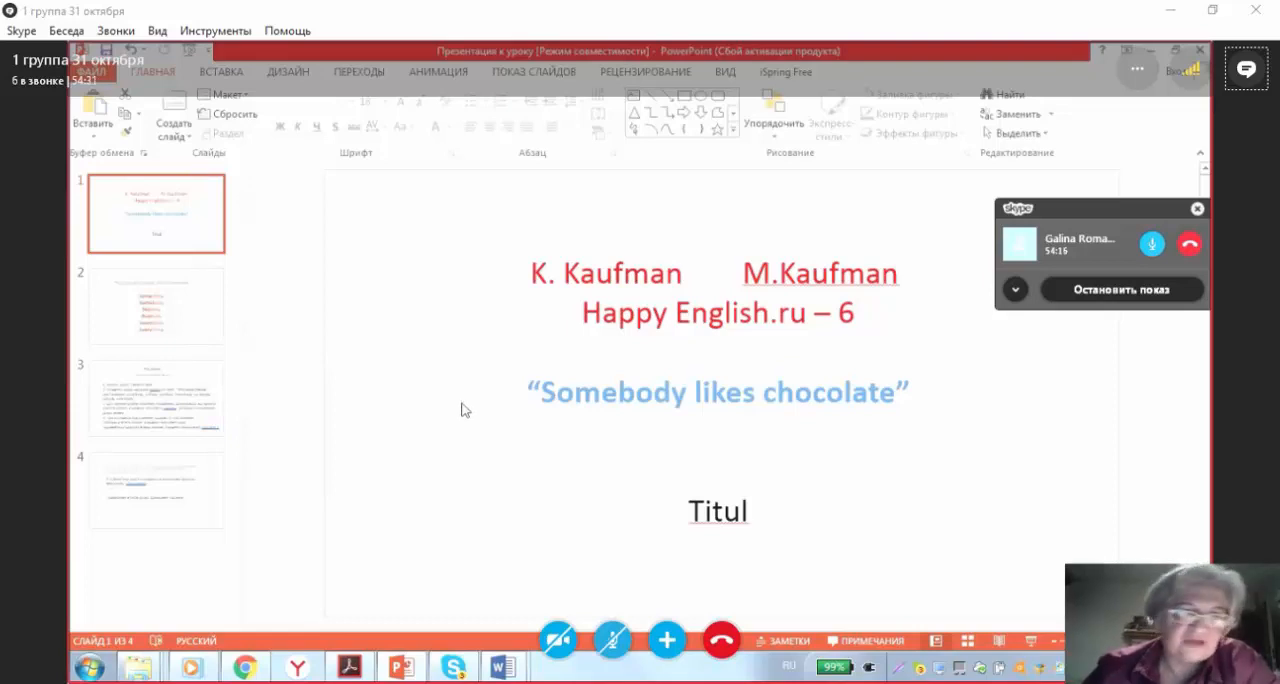
{"action": "left_click", "coordinate": [156, 304]}
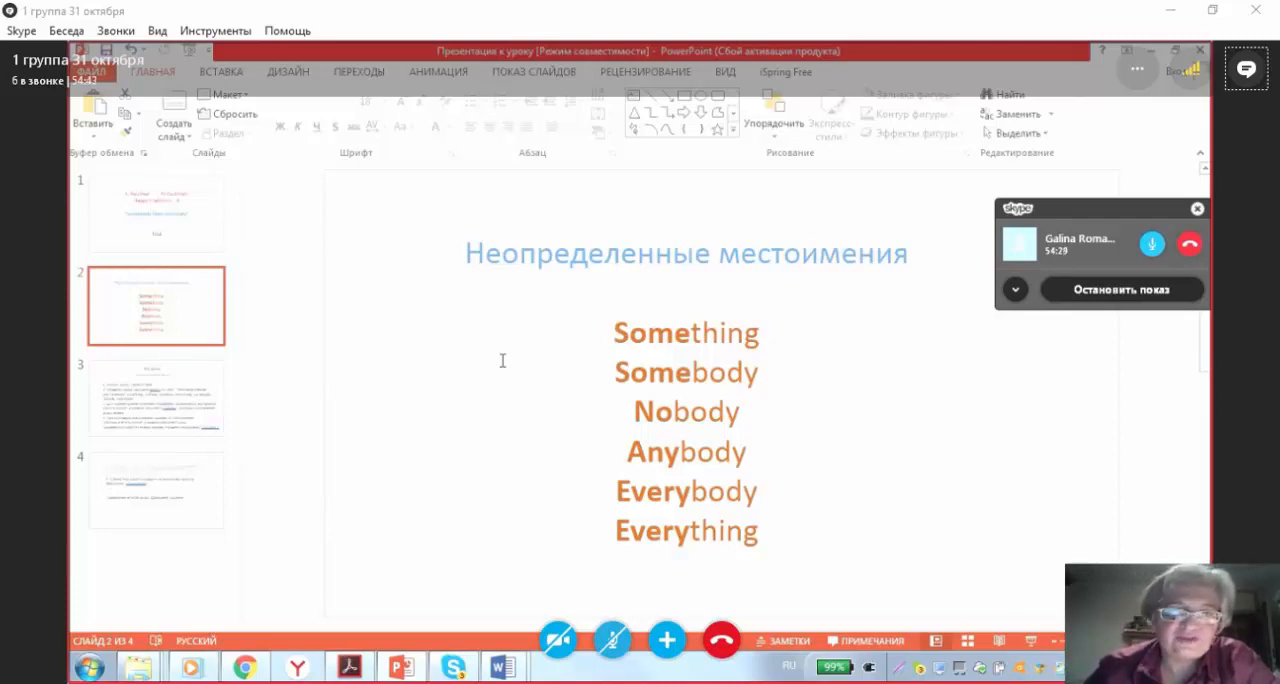
Show slide 3 "Ход урока" outlining the lesson steps.
{"action": "left_click", "coordinate": [156, 398]}
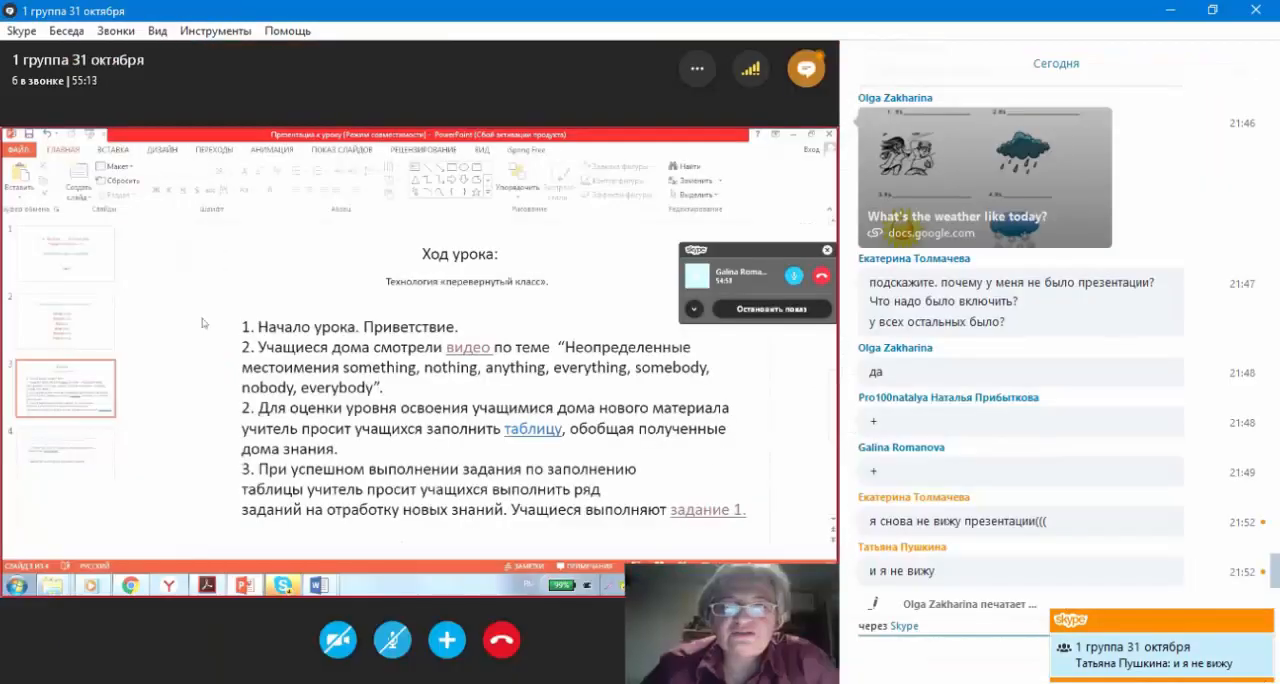
{"action": "type", "text": "я вижу"}
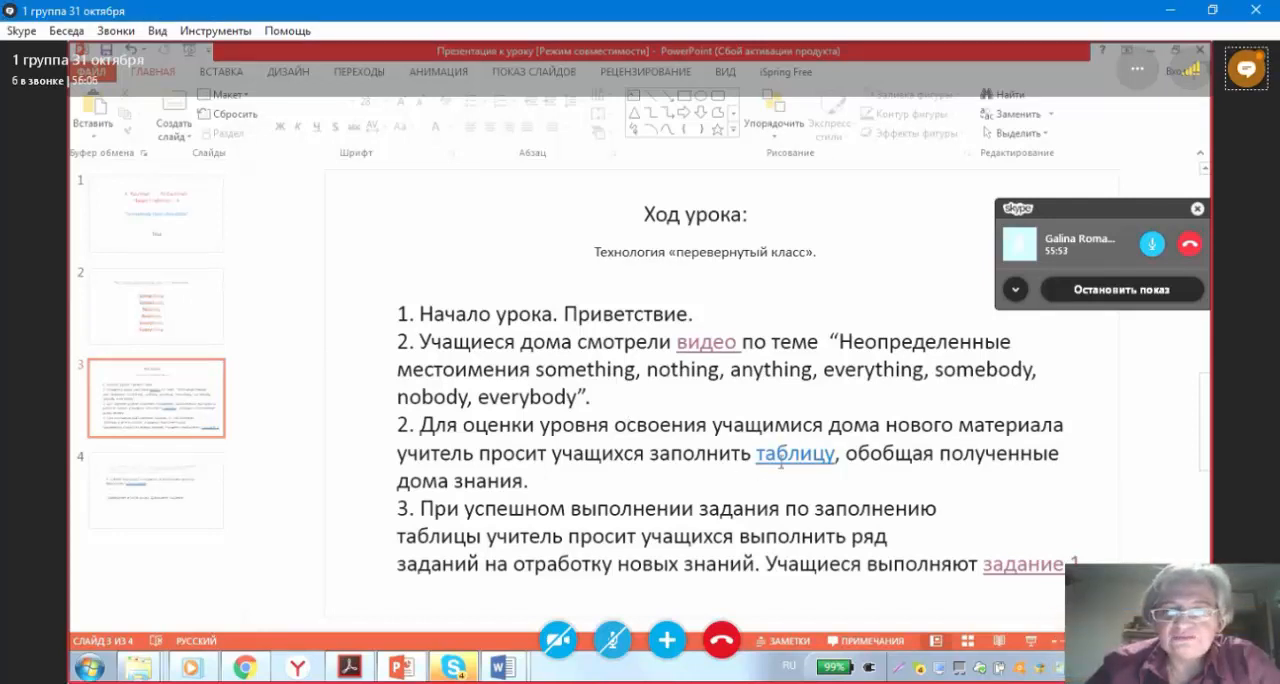
{"action": "mouse_move", "coordinate": [400, 664]}
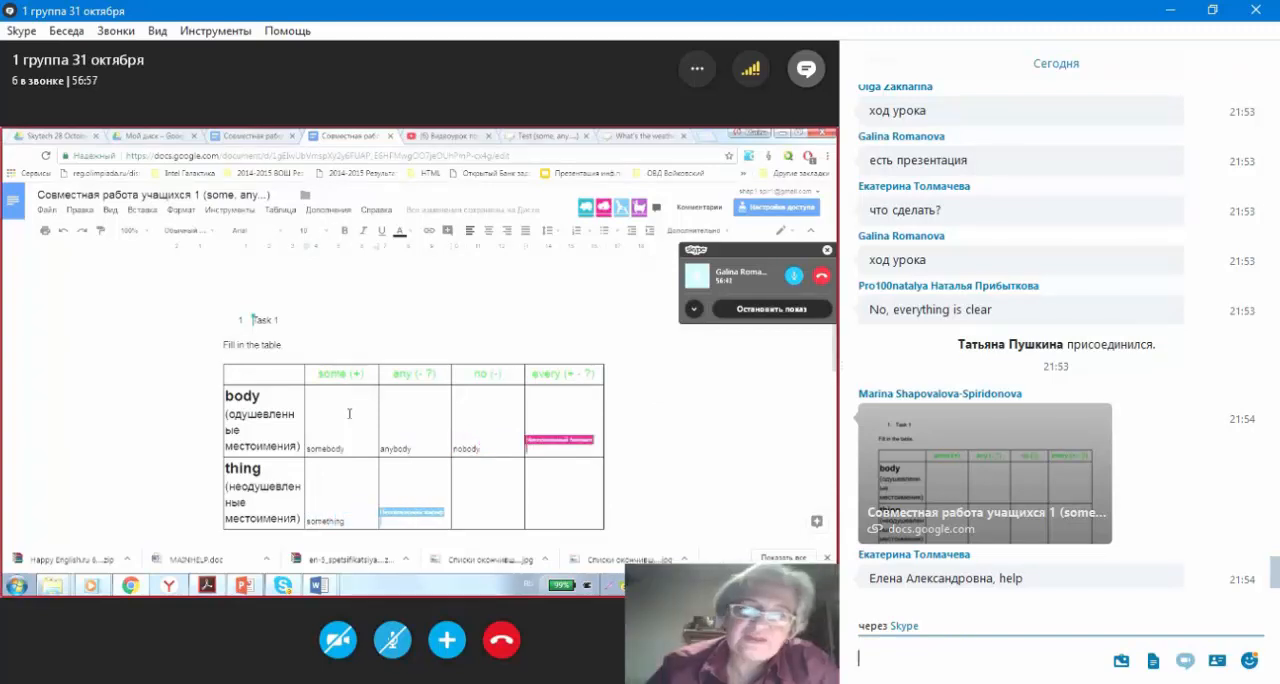
Enter "nobody" in the no/body cell of the shared Task 1 table.
{"action": "left_click", "coordinate": [1248, 660]}
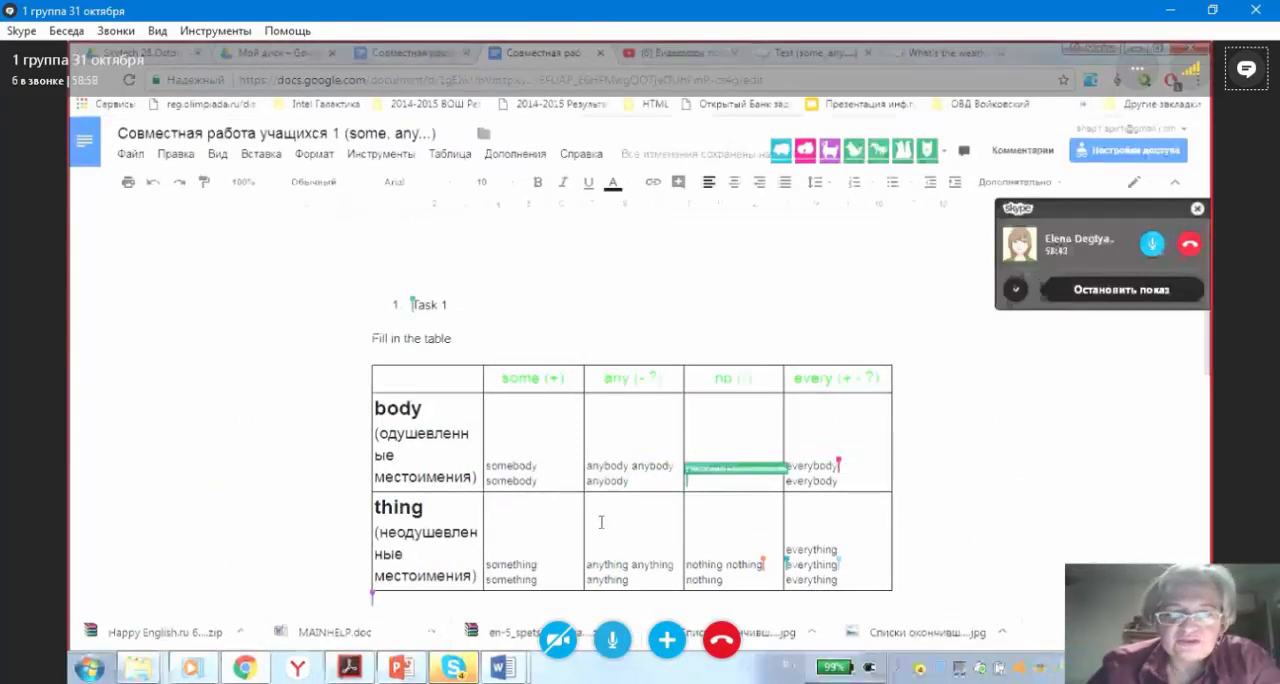
{"action": "type", "text": "nobody"}
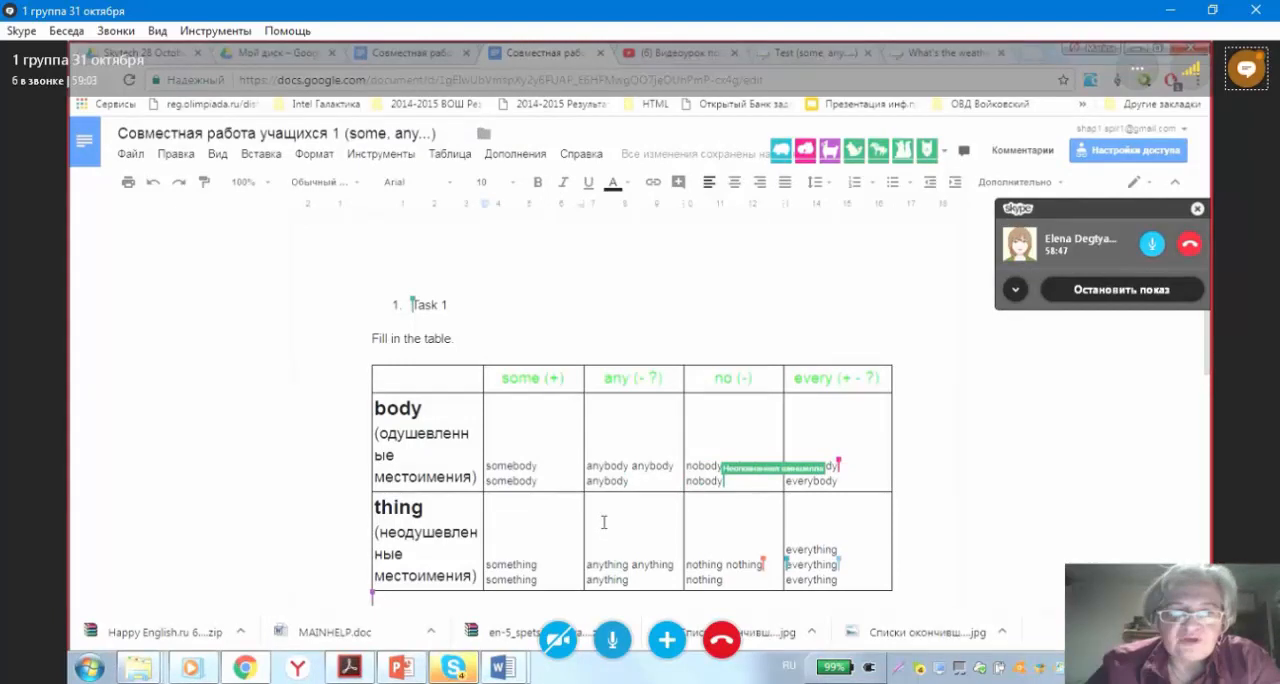
{"action": "left_click", "coordinate": [612, 640]}
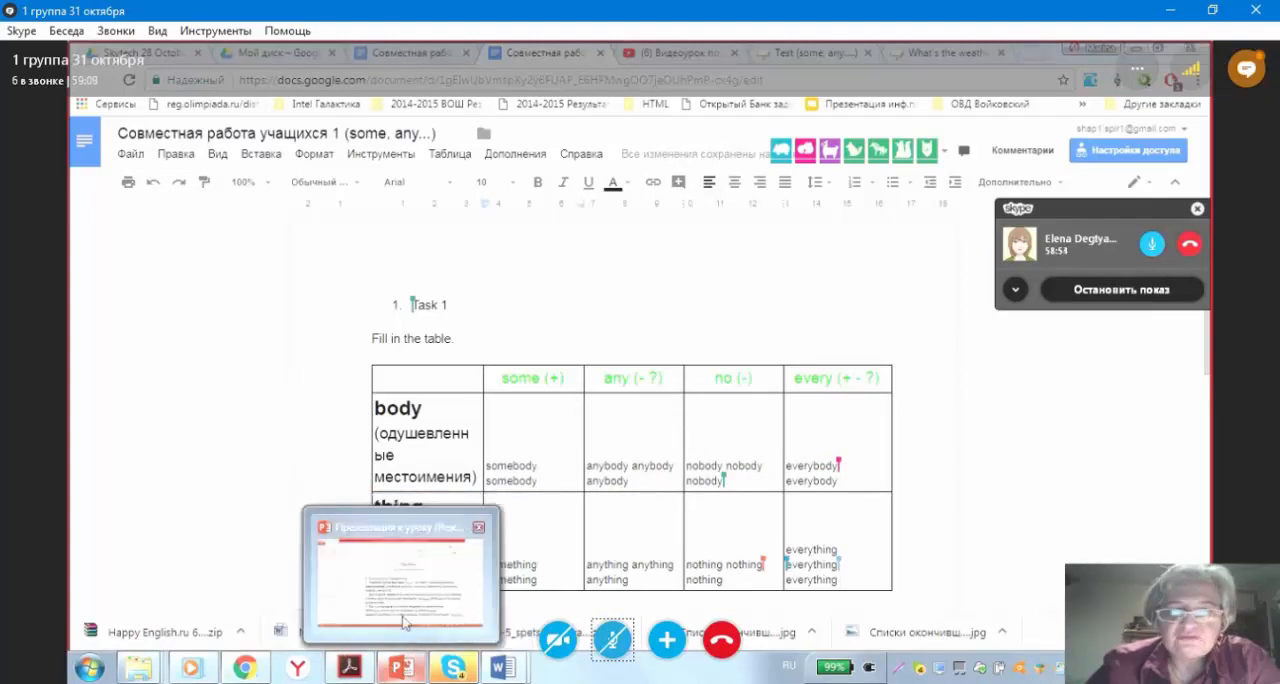
Switch the shared screen to the LearningApps "Test (some, any.....)" exercise.
{"action": "left_click", "coordinate": [400, 576]}
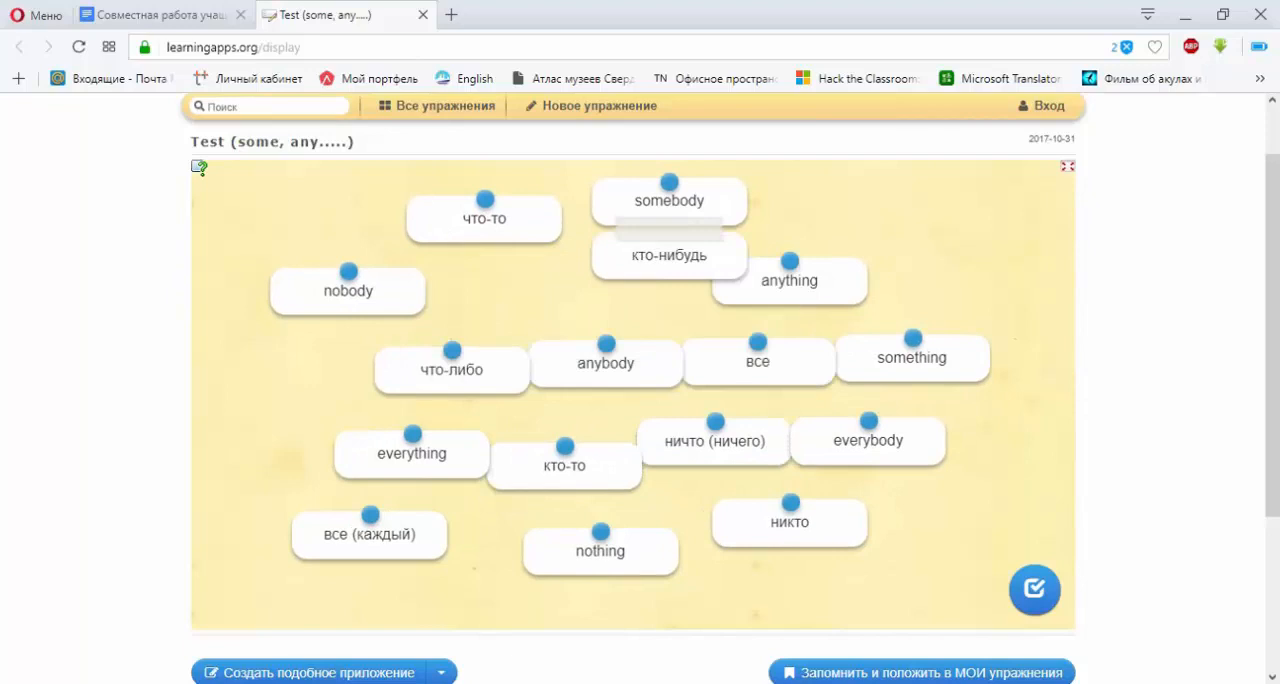
Pair the pronoun cards, including everything–все and something–что-либо, and check the answers.
{"action": "left_click_drag", "start_coordinate": [788, 280], "coordinate": [484, 272]}
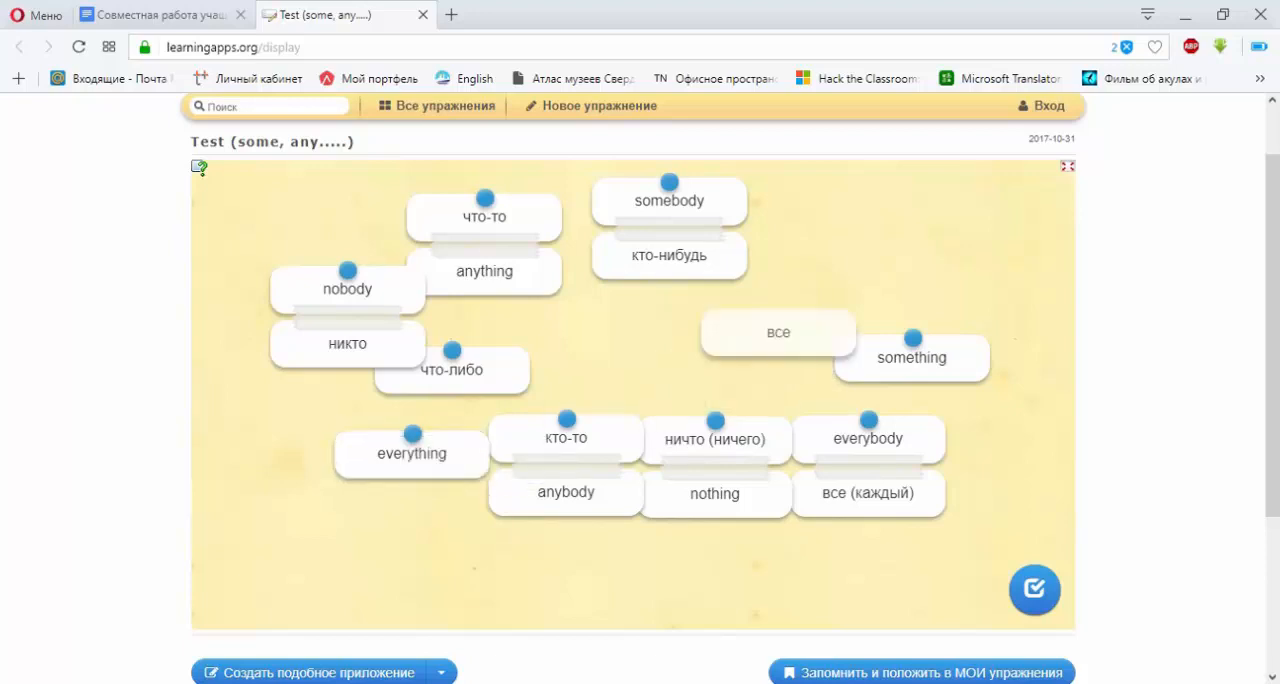
{"action": "left_click_drag", "start_coordinate": [778, 332], "coordinate": [410, 464]}
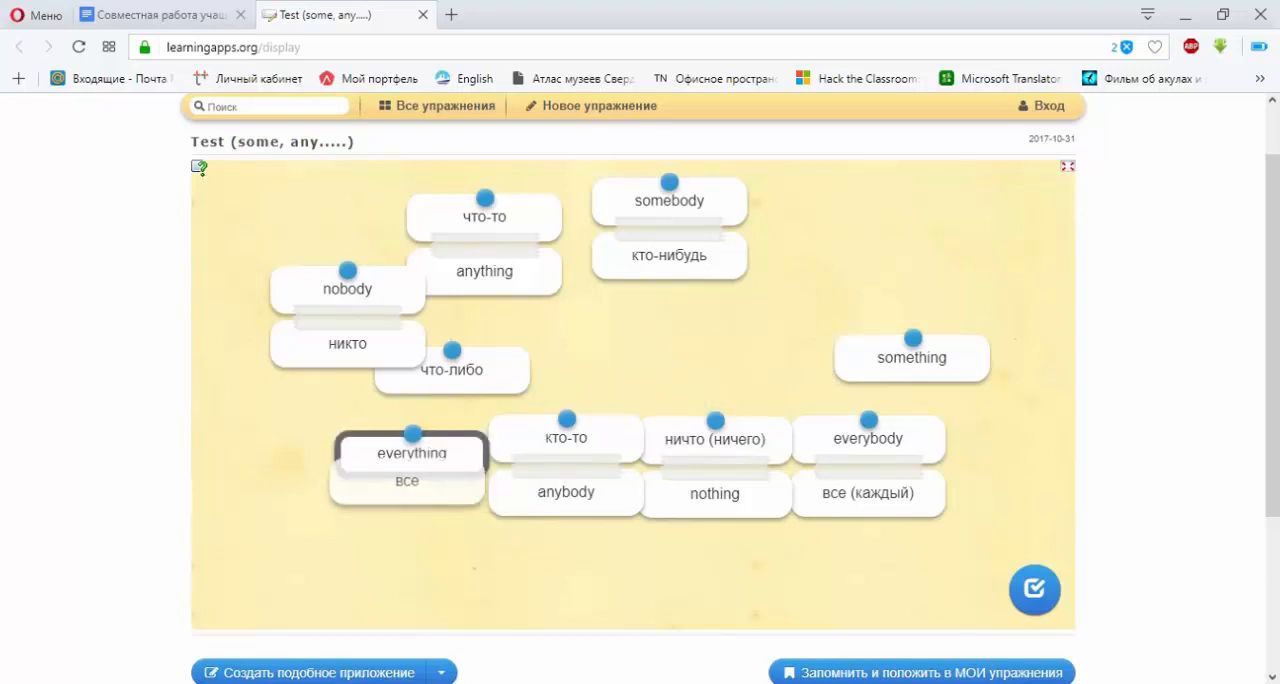
{"action": "left_click_drag", "start_coordinate": [452, 368], "coordinate": [912, 412]}
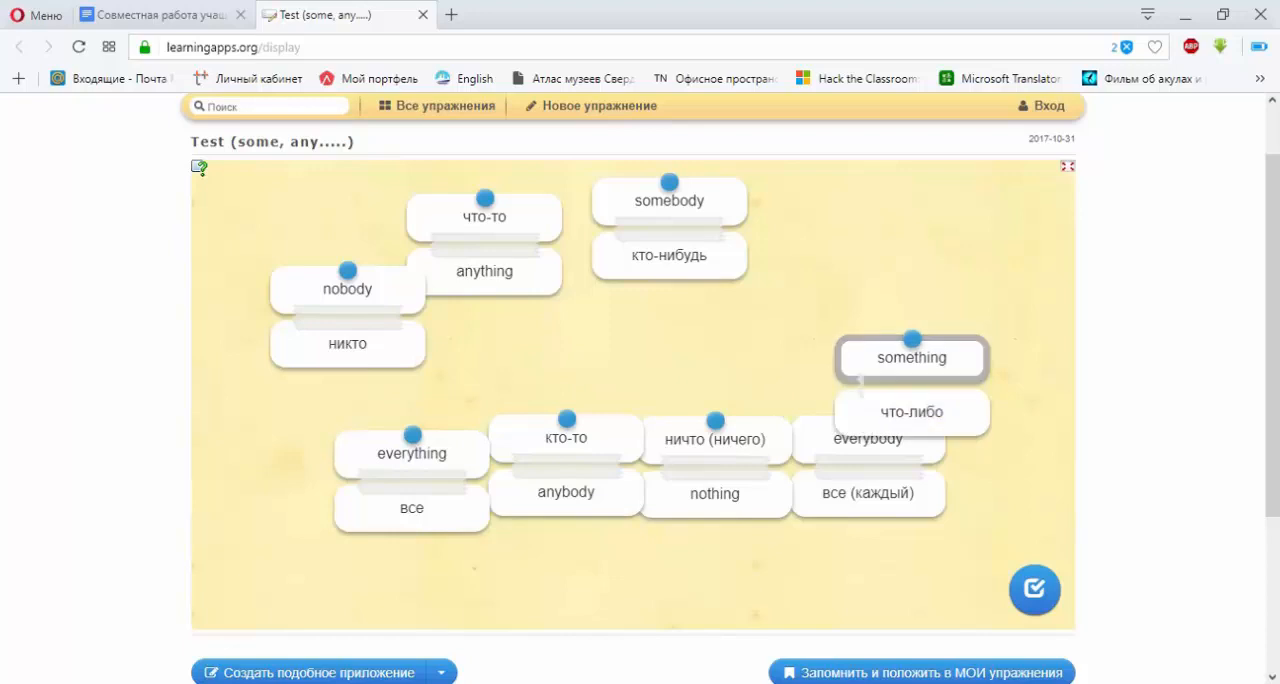
{"action": "left_click", "coordinate": [1036, 588]}
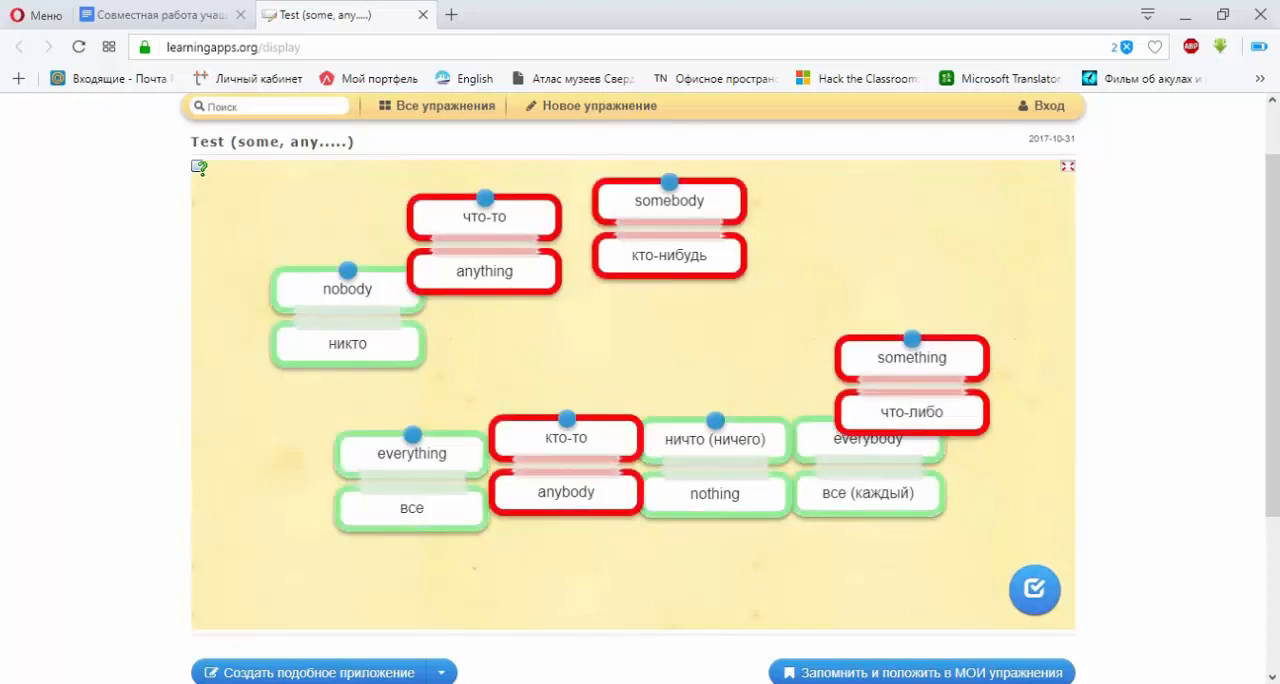
Split the wrong кто-то–anybody pair, rematch anybody with кто-нибудь and recheck.
{"action": "left_click", "coordinate": [564, 438]}
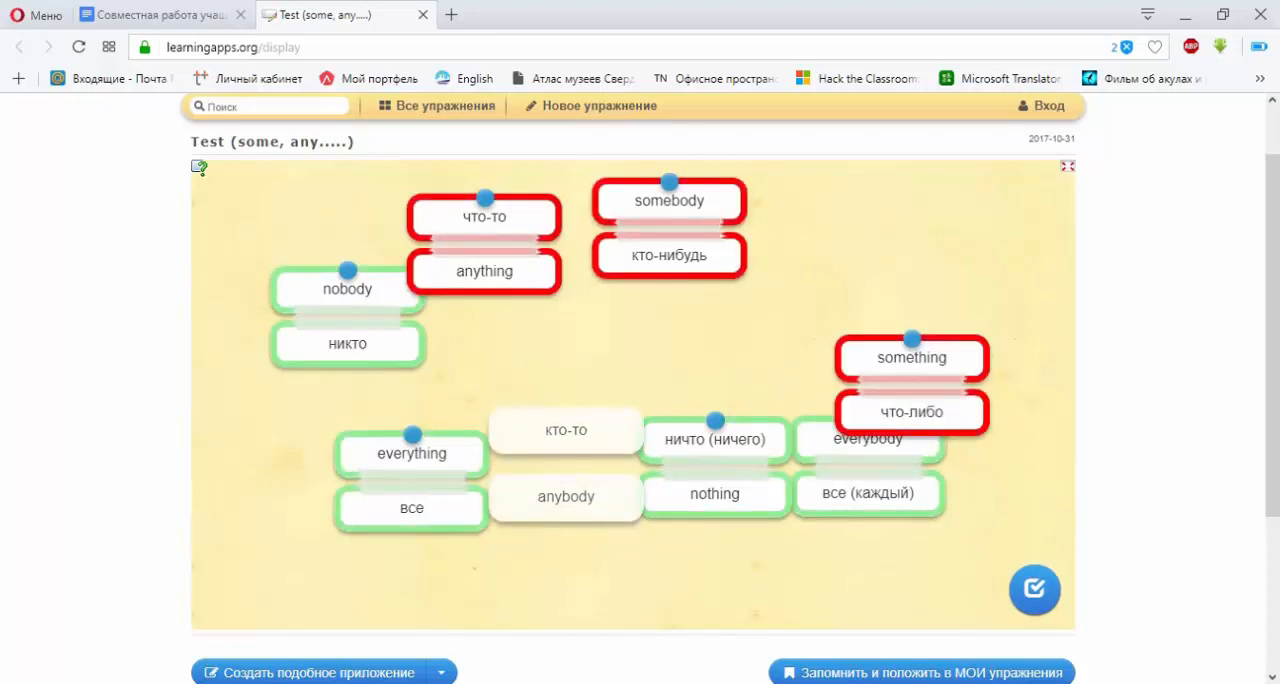
{"action": "left_click_drag", "start_coordinate": [564, 430], "coordinate": [616, 340]}
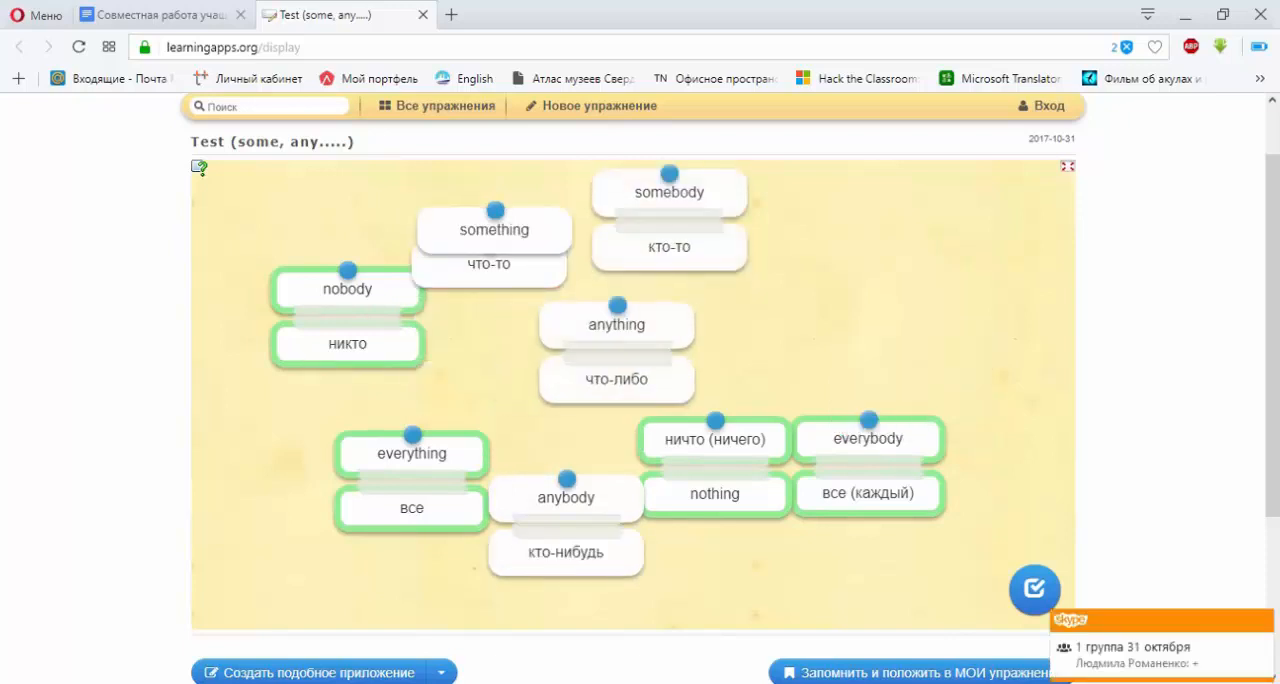
{"action": "left_click", "coordinate": [492, 230]}
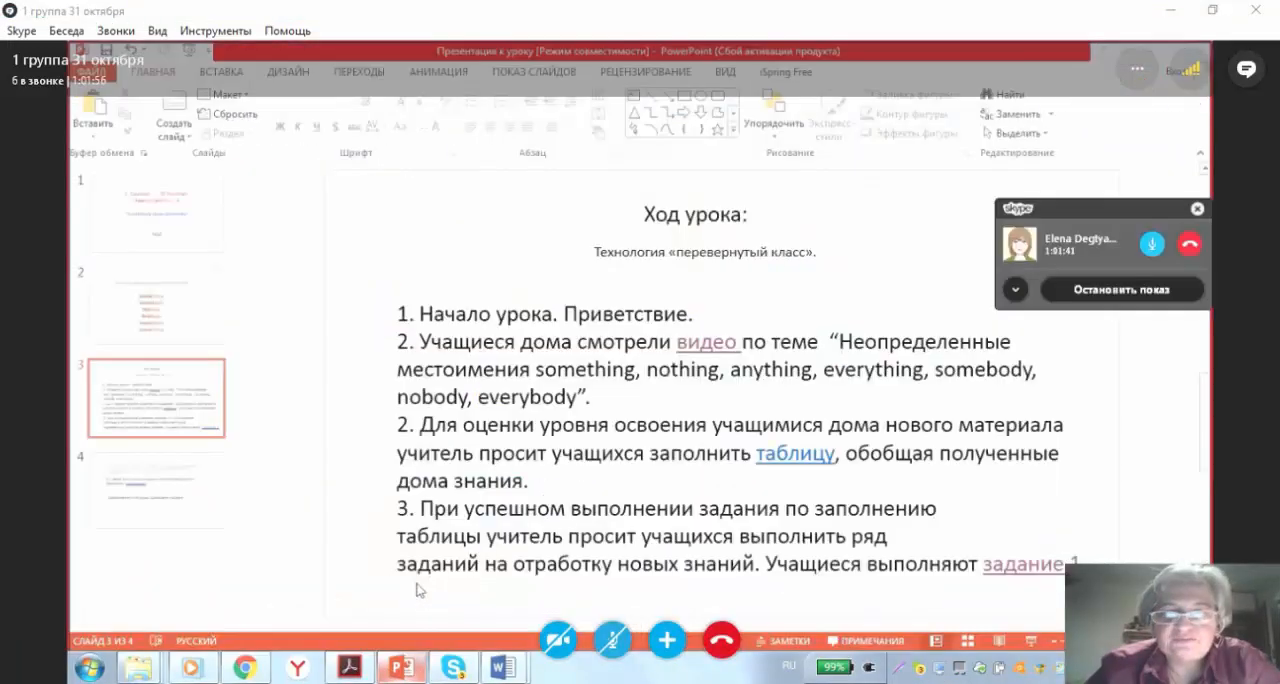
Show PowerPoint slide 4 on group work, lesson summary and homework.
{"action": "left_click", "coordinate": [156, 490]}
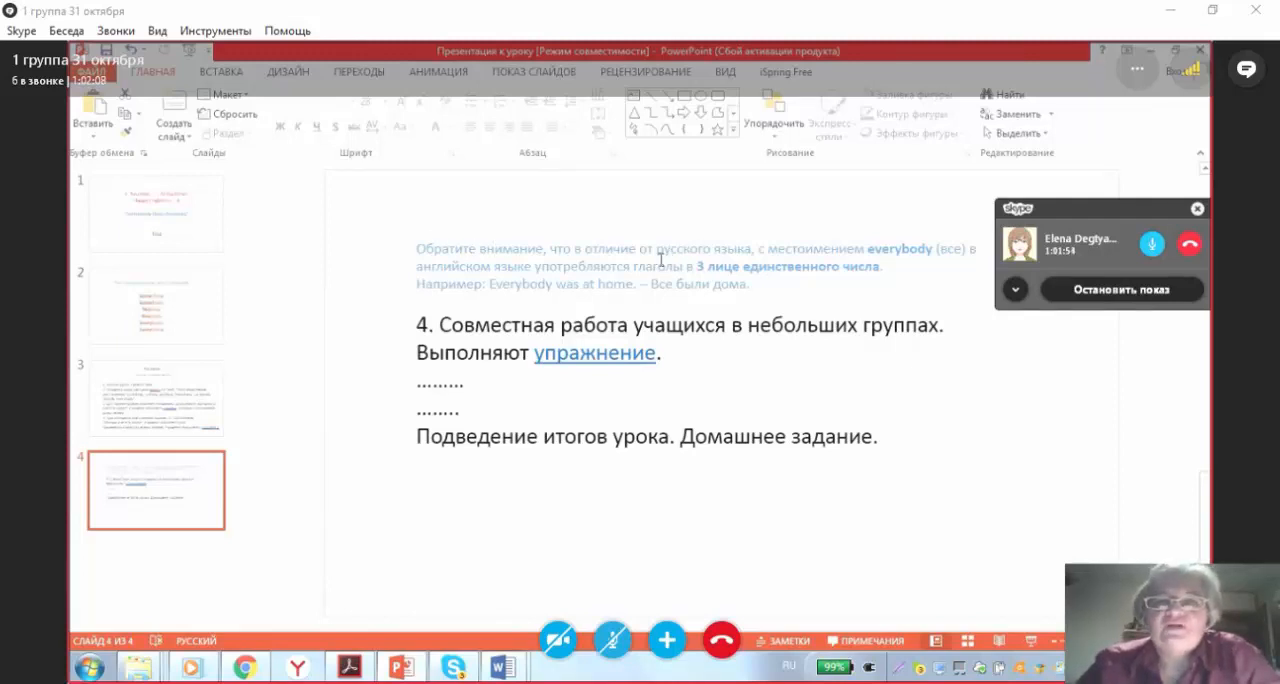
{"action": "mouse_move", "coordinate": [724, 360]}
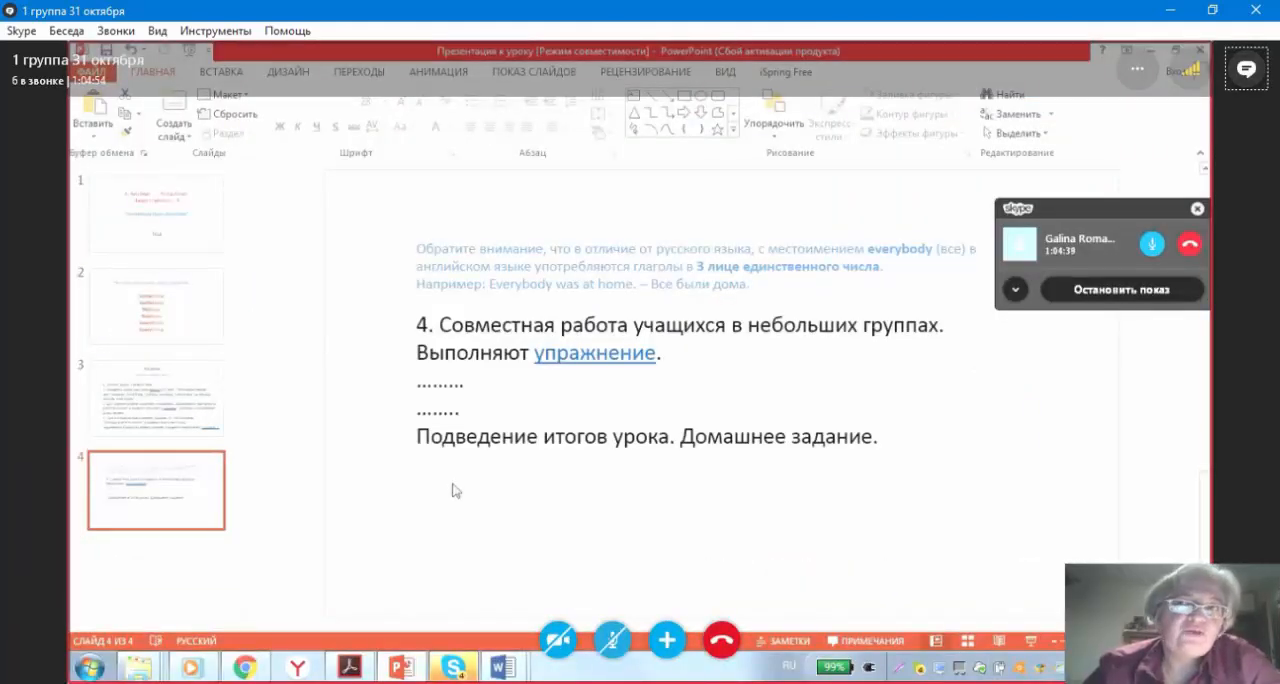
{"action": "mouse_move", "coordinate": [460, 492]}
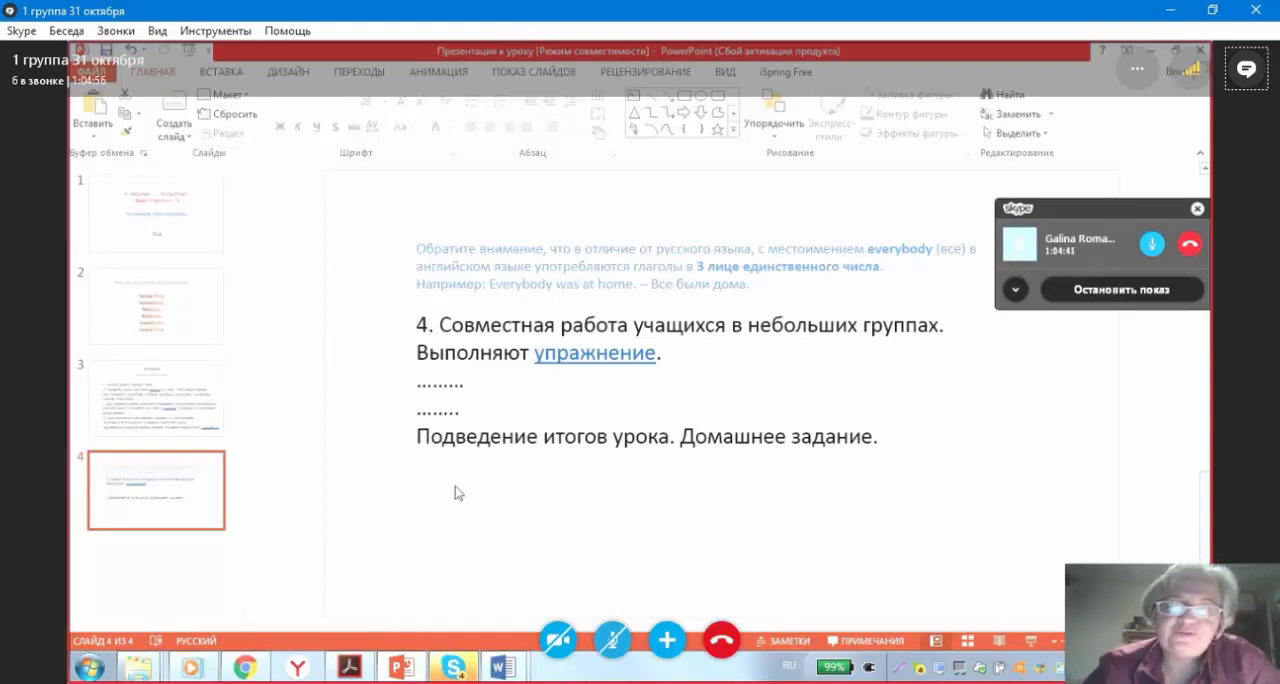